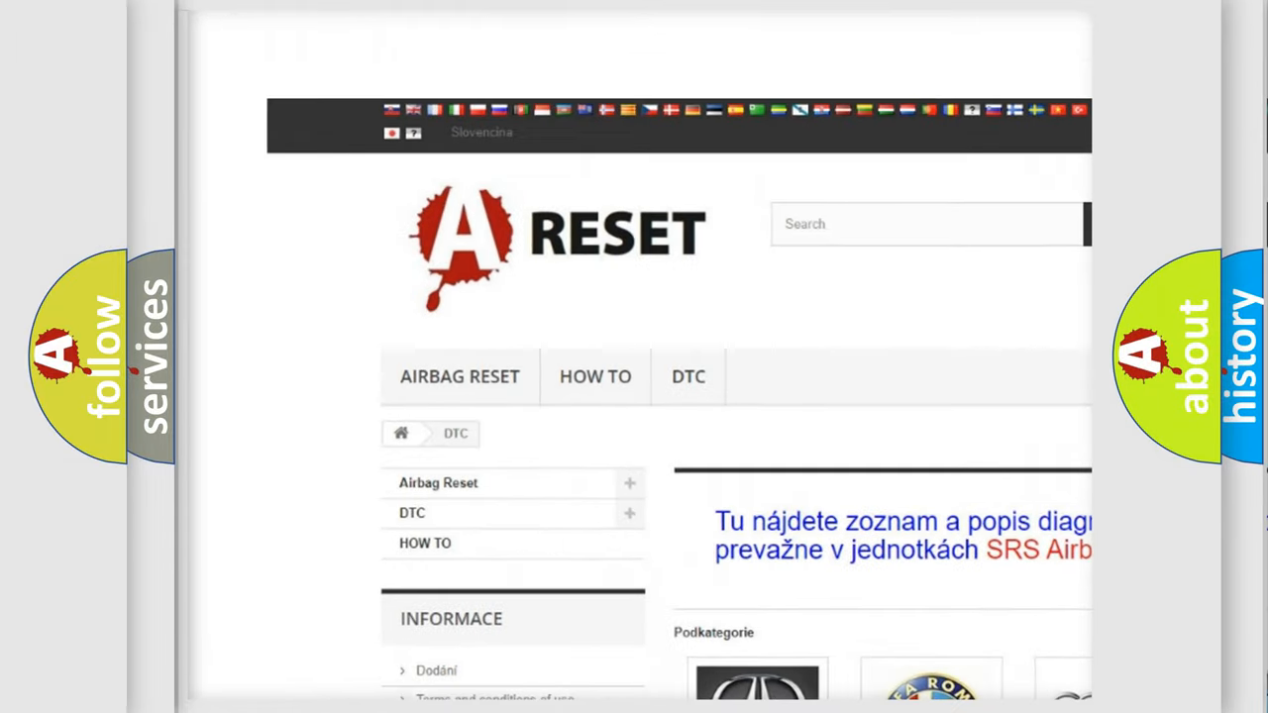
pyautogui.scroll(-3)
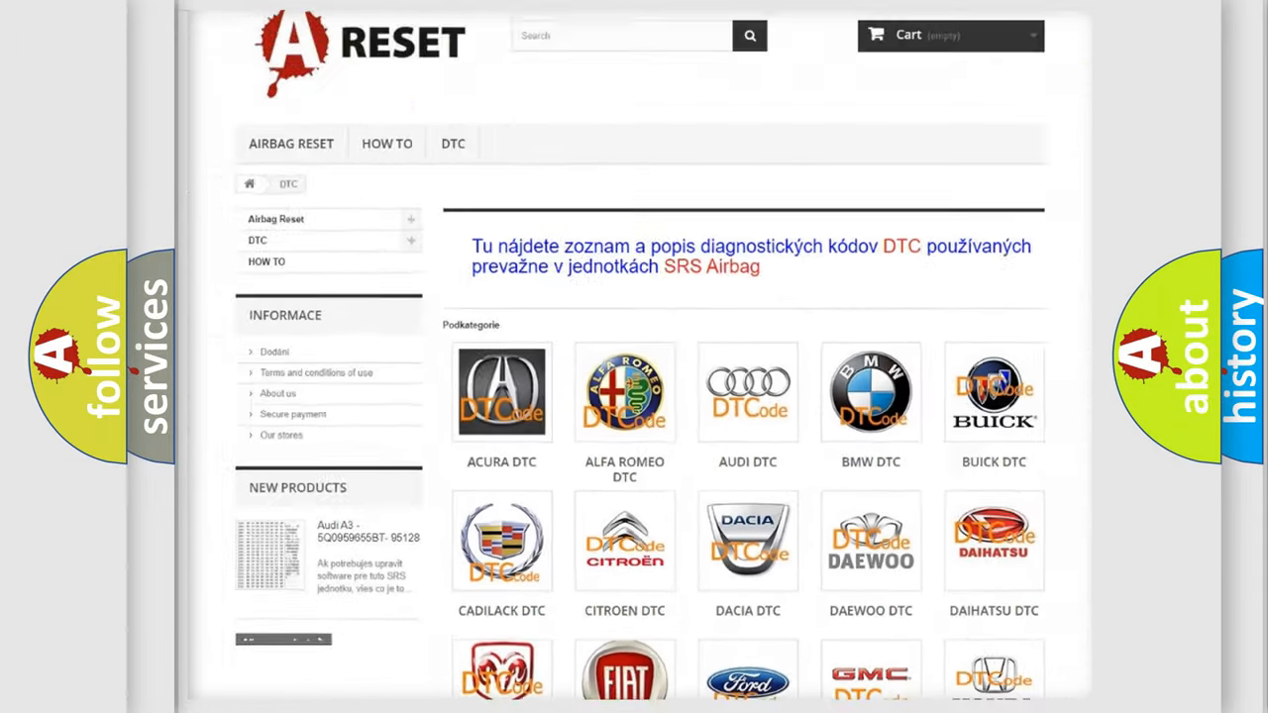
pyautogui.scroll(-3)
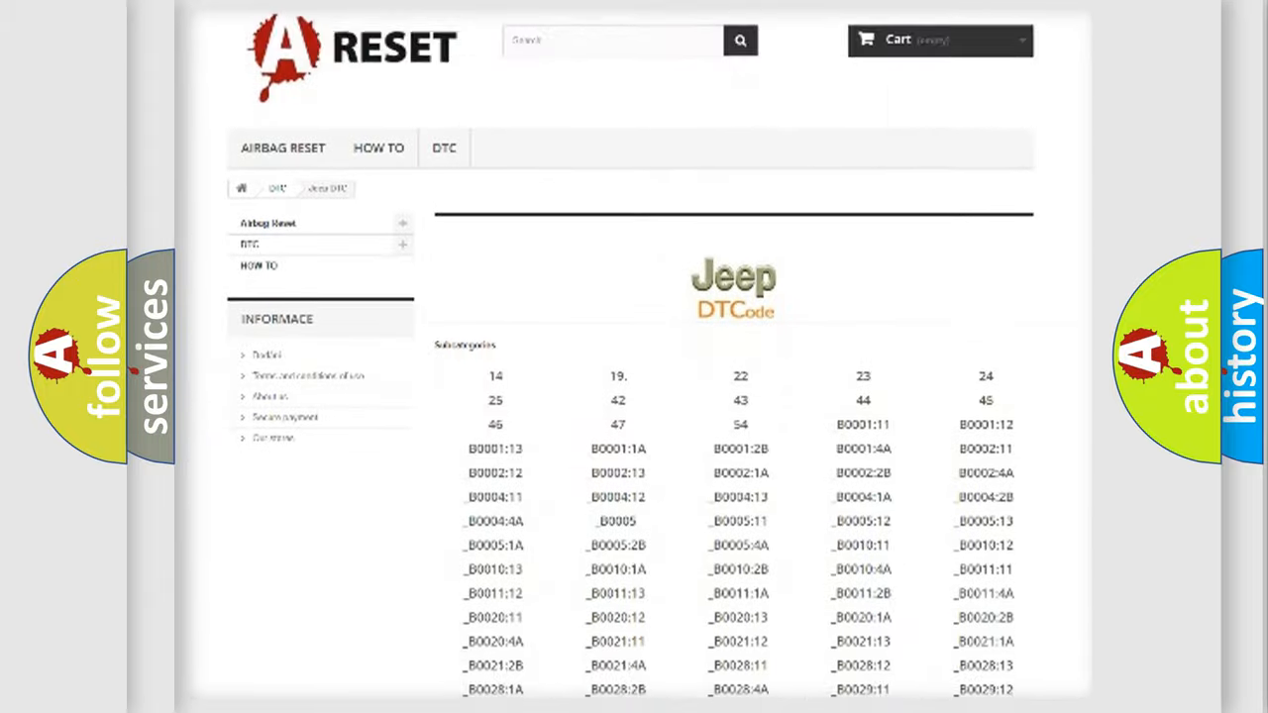
pyautogui.scroll(-3)
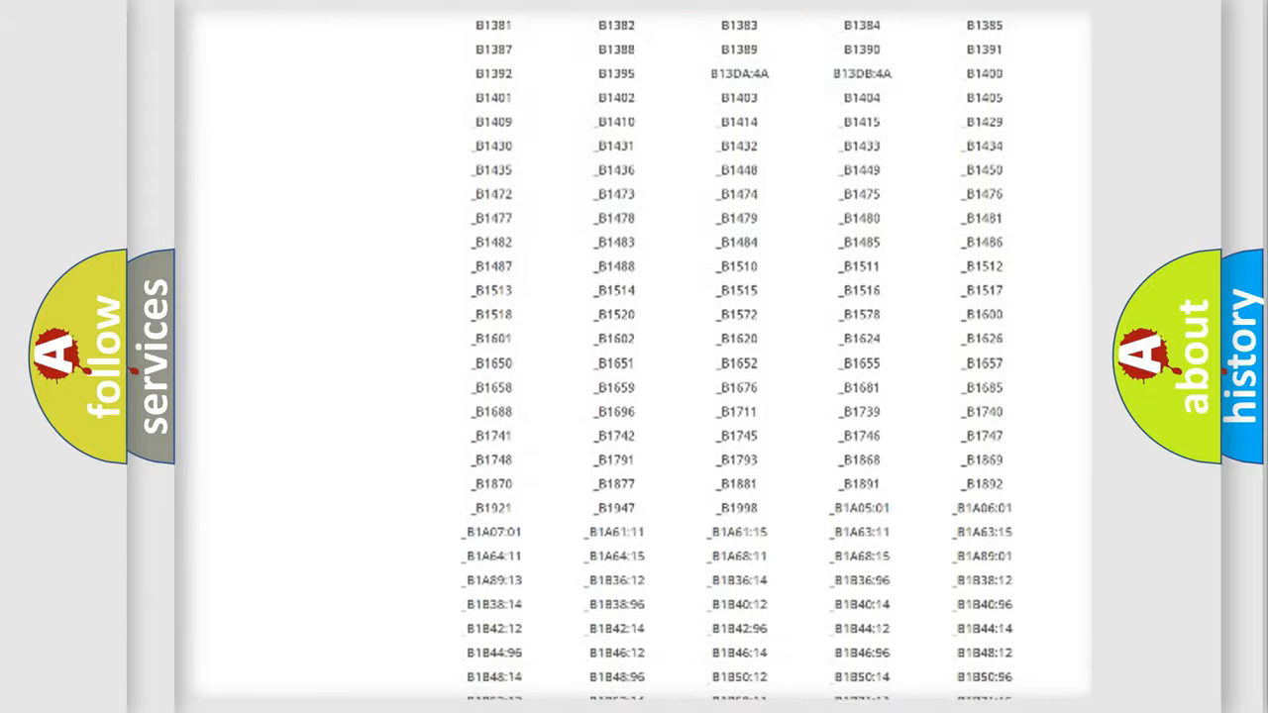
pyautogui.scroll(3)
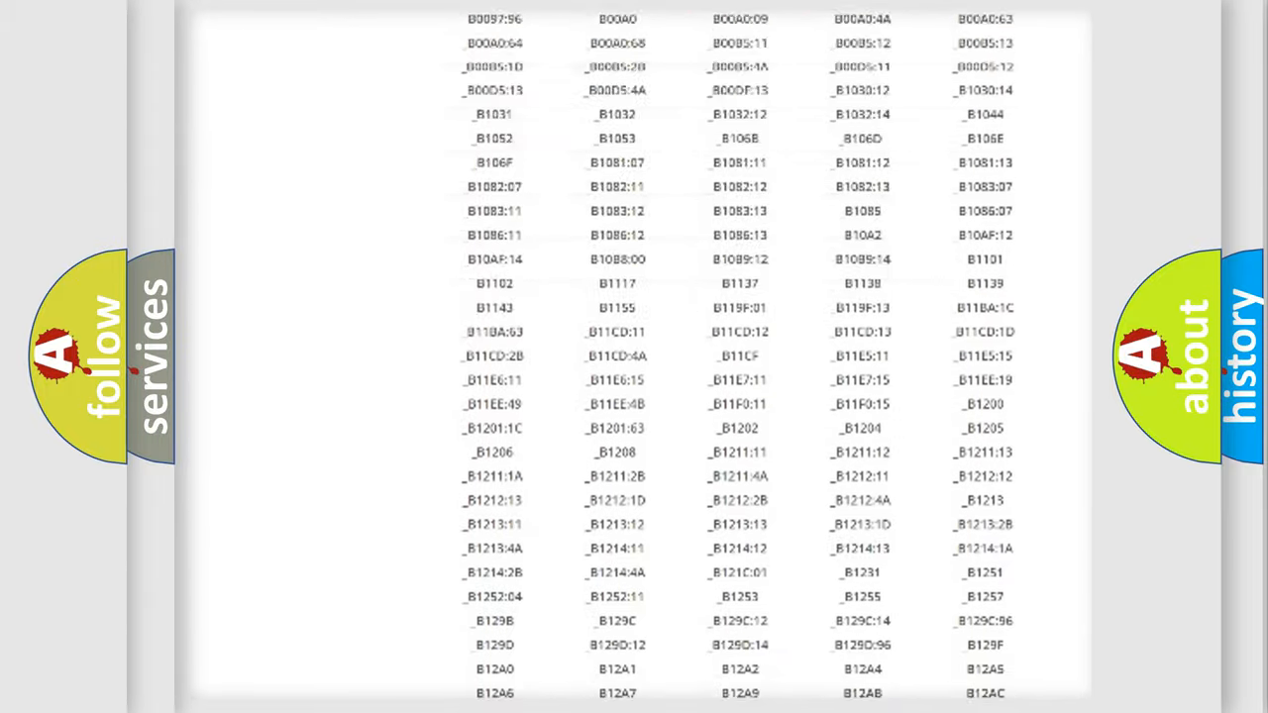
pyautogui.scroll(3)
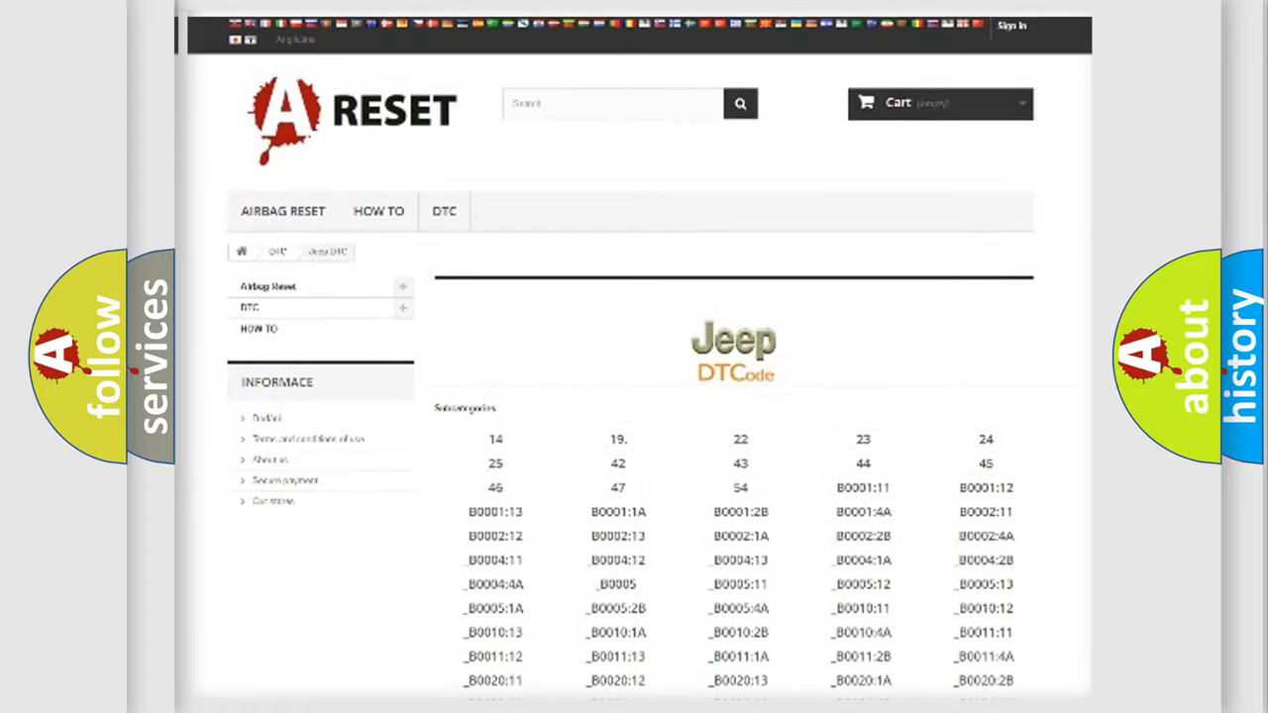